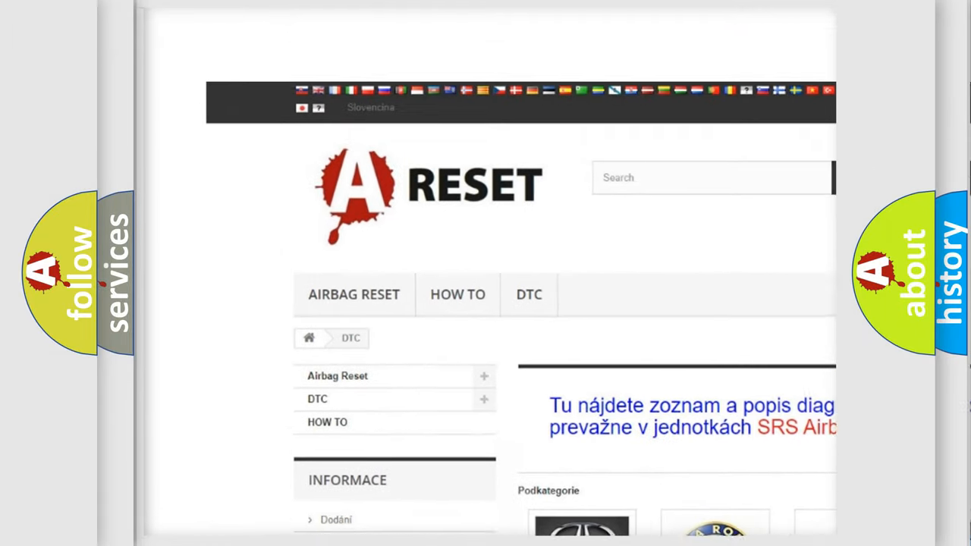
pyautogui.scroll(-3)
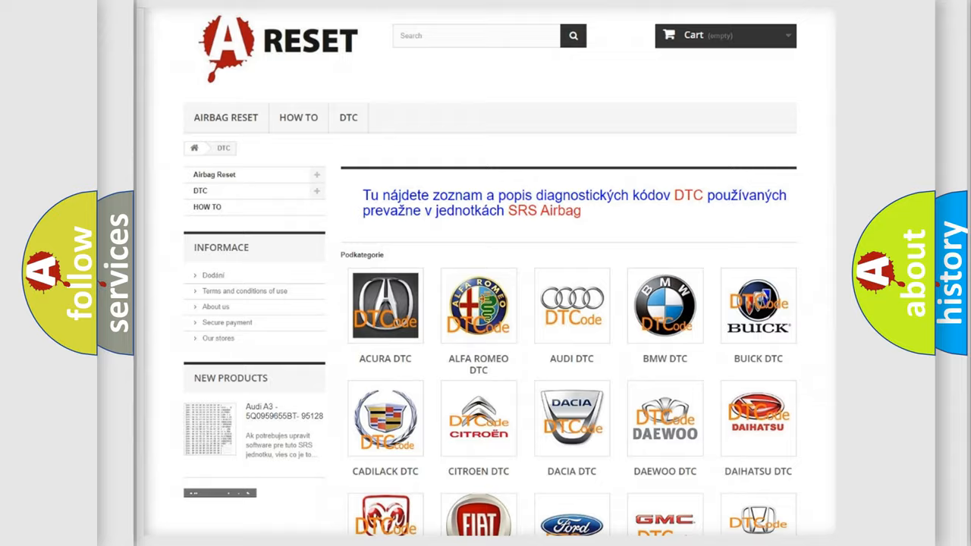
pyautogui.scroll(-3)
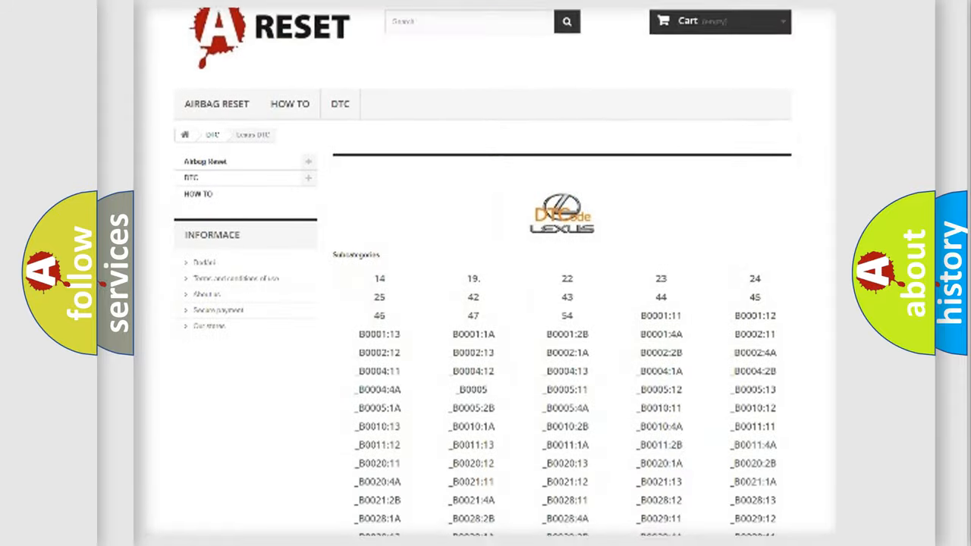
pyautogui.scroll(-3)
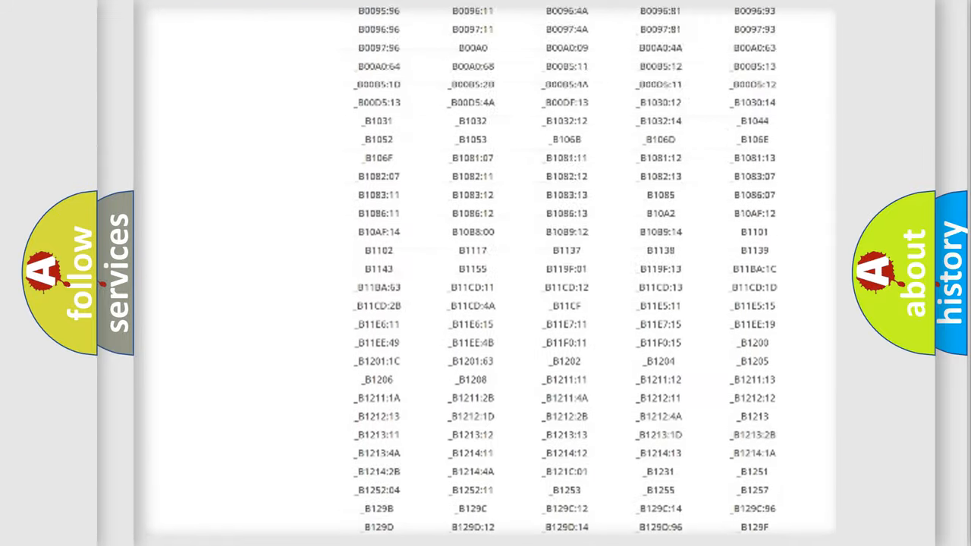
pyautogui.scroll(3)
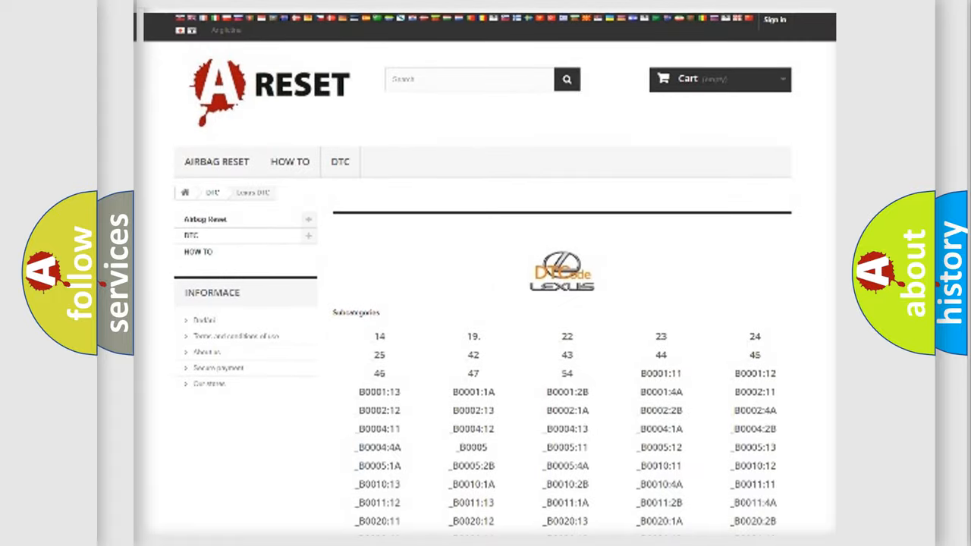